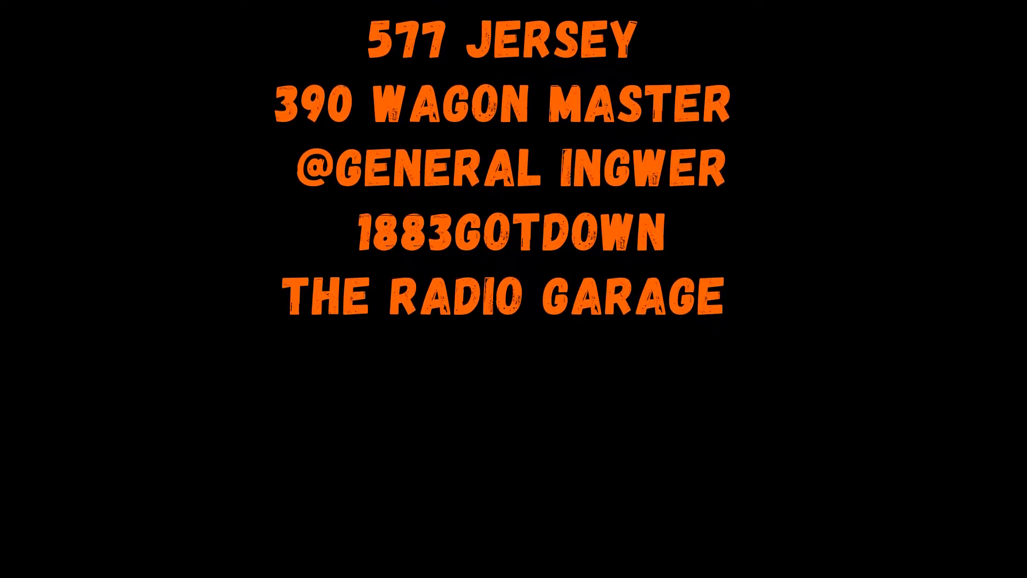
scroll("up", 3)
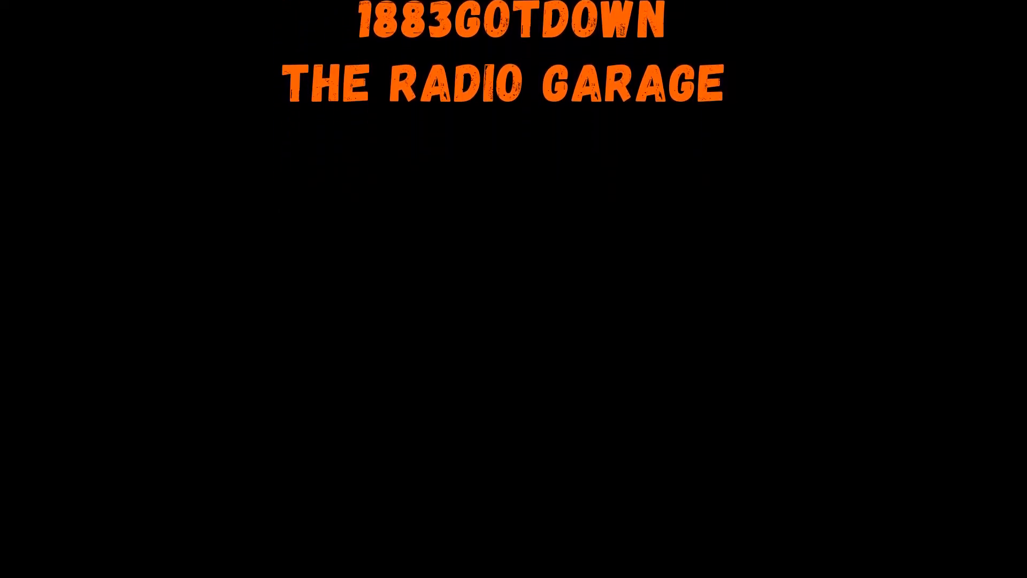